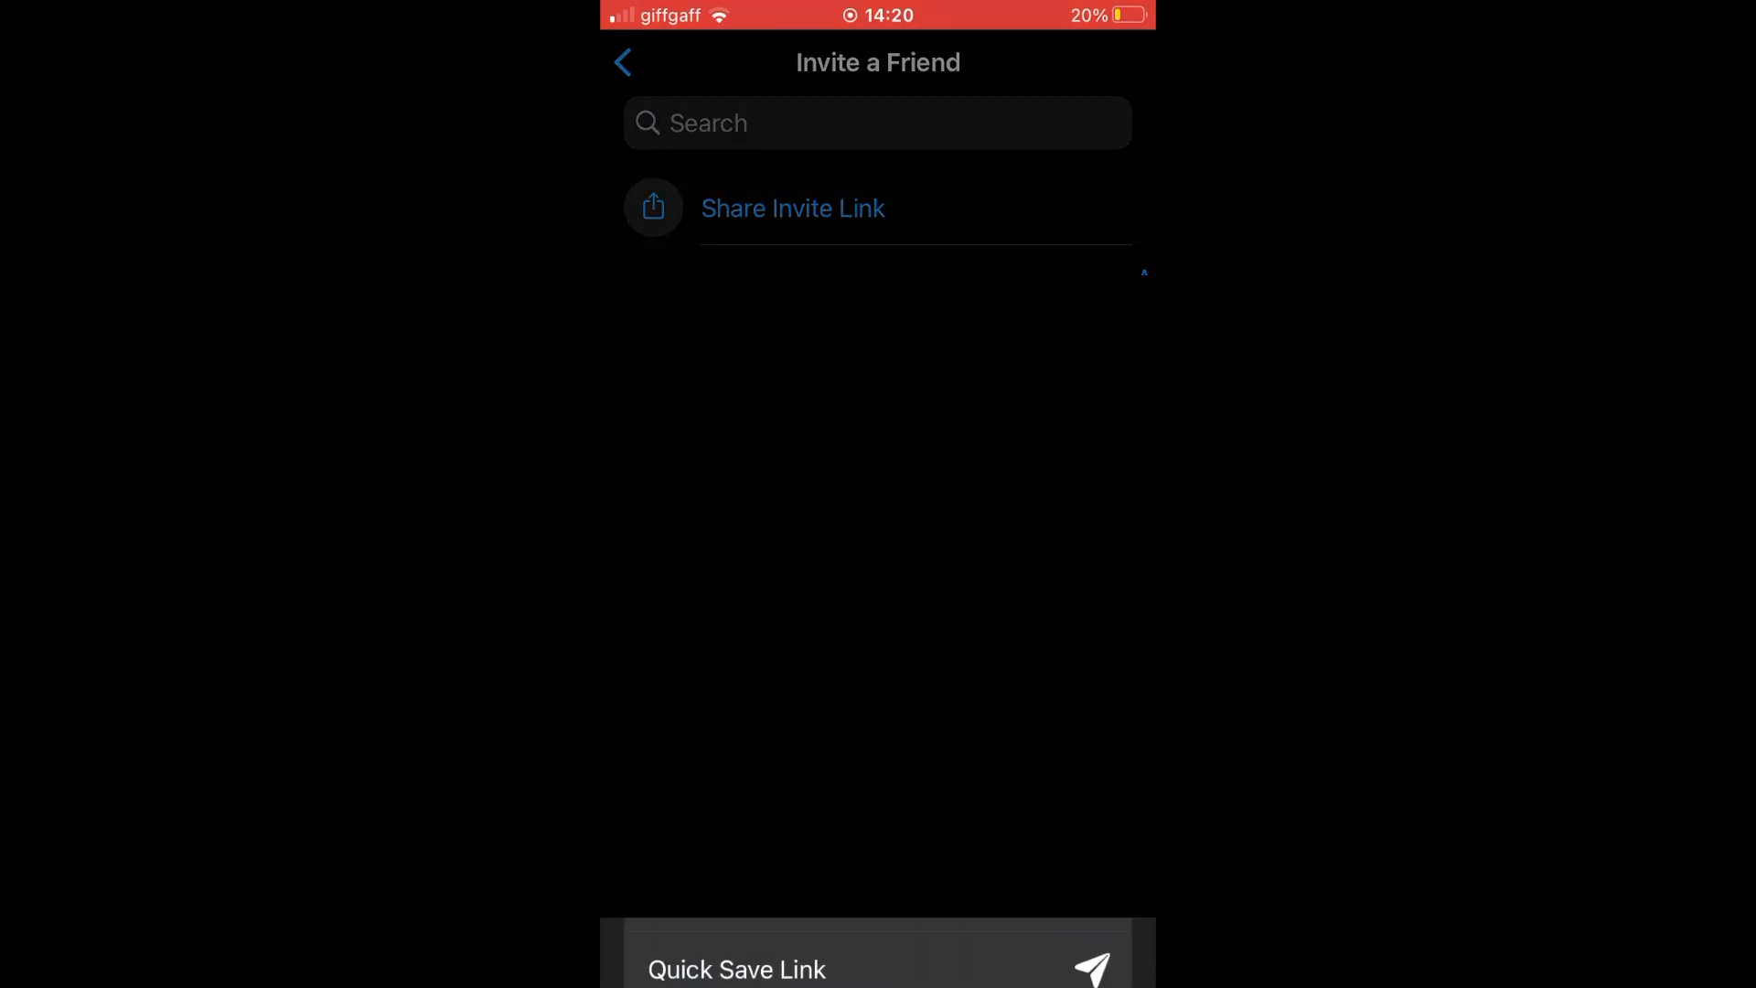
Copy the 'Let's chat on WhatsApp!' invite link from the Share Invite Link sheet
click(792, 208)
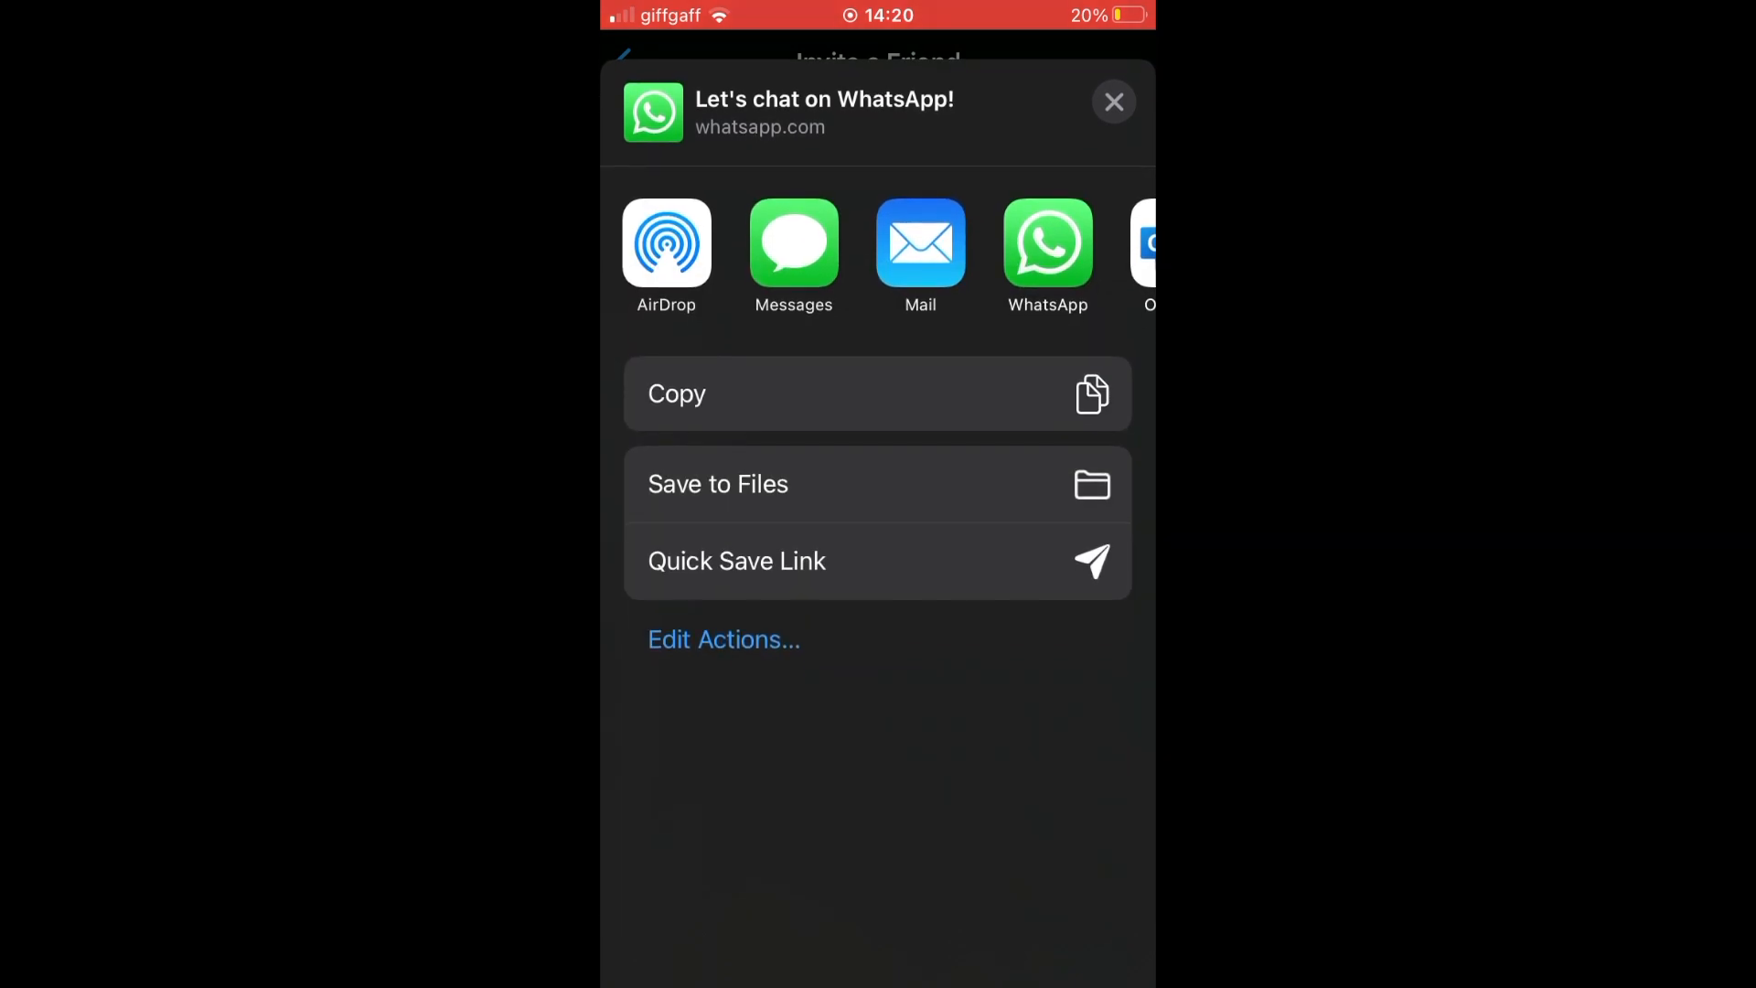
scroll(left, 3)
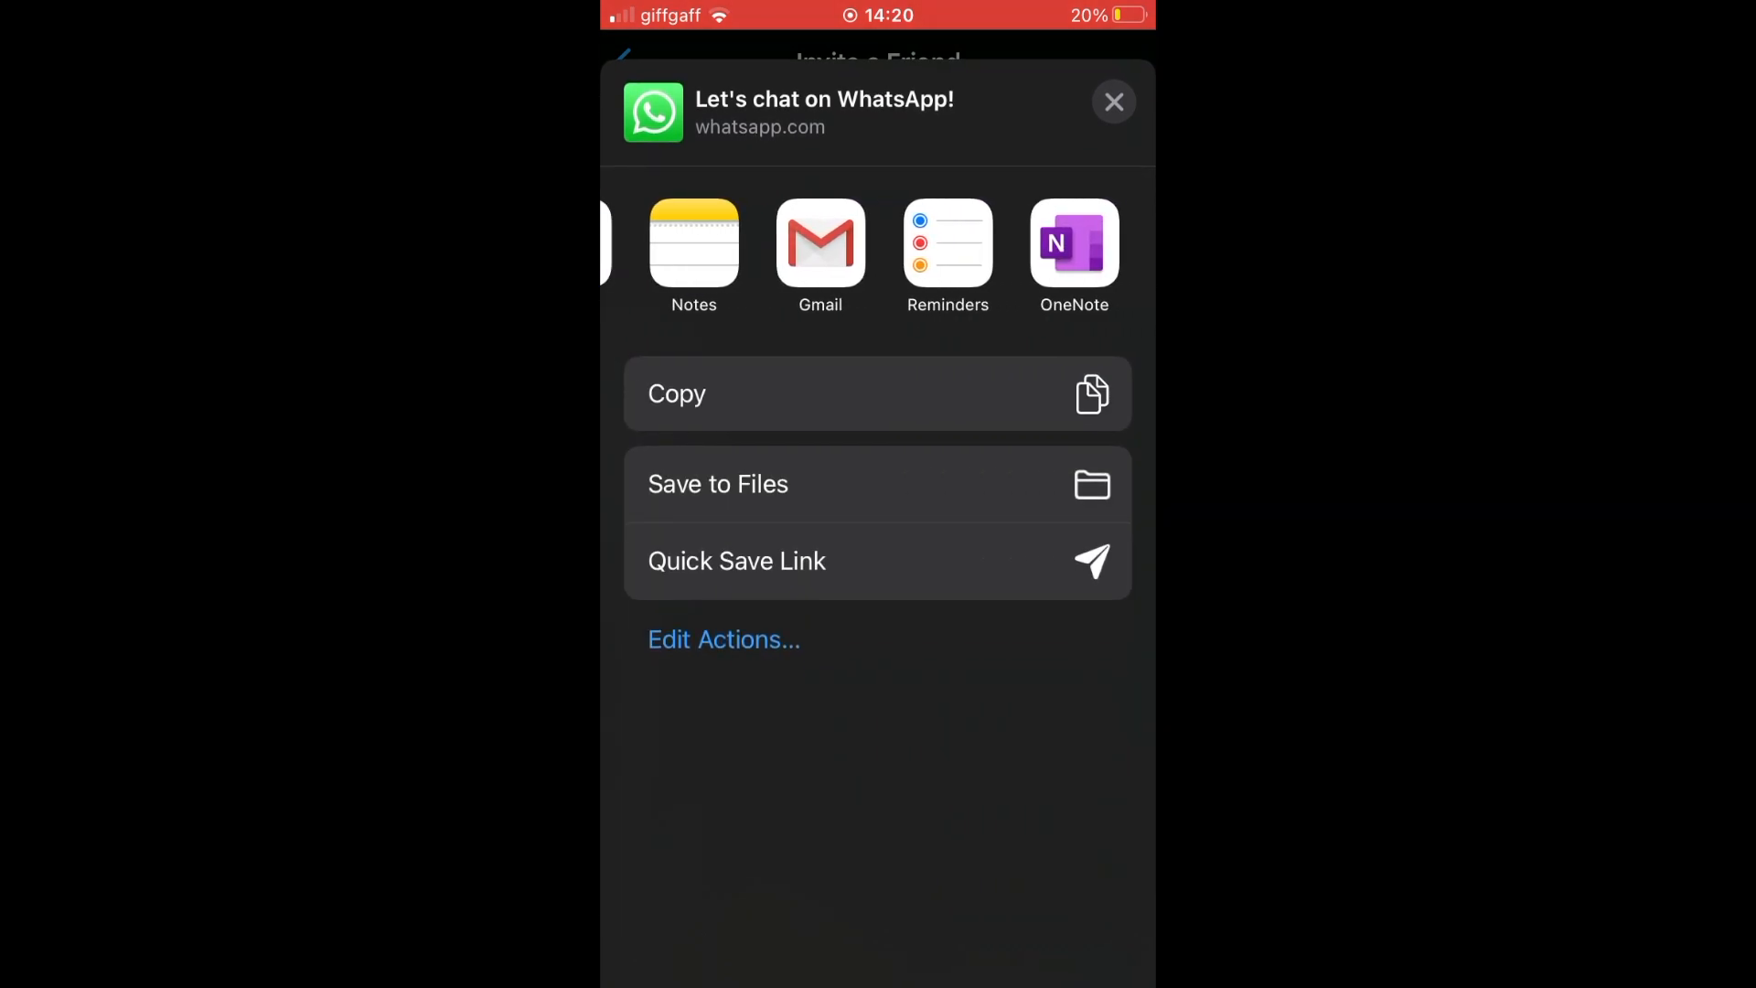
scroll(left, 3)
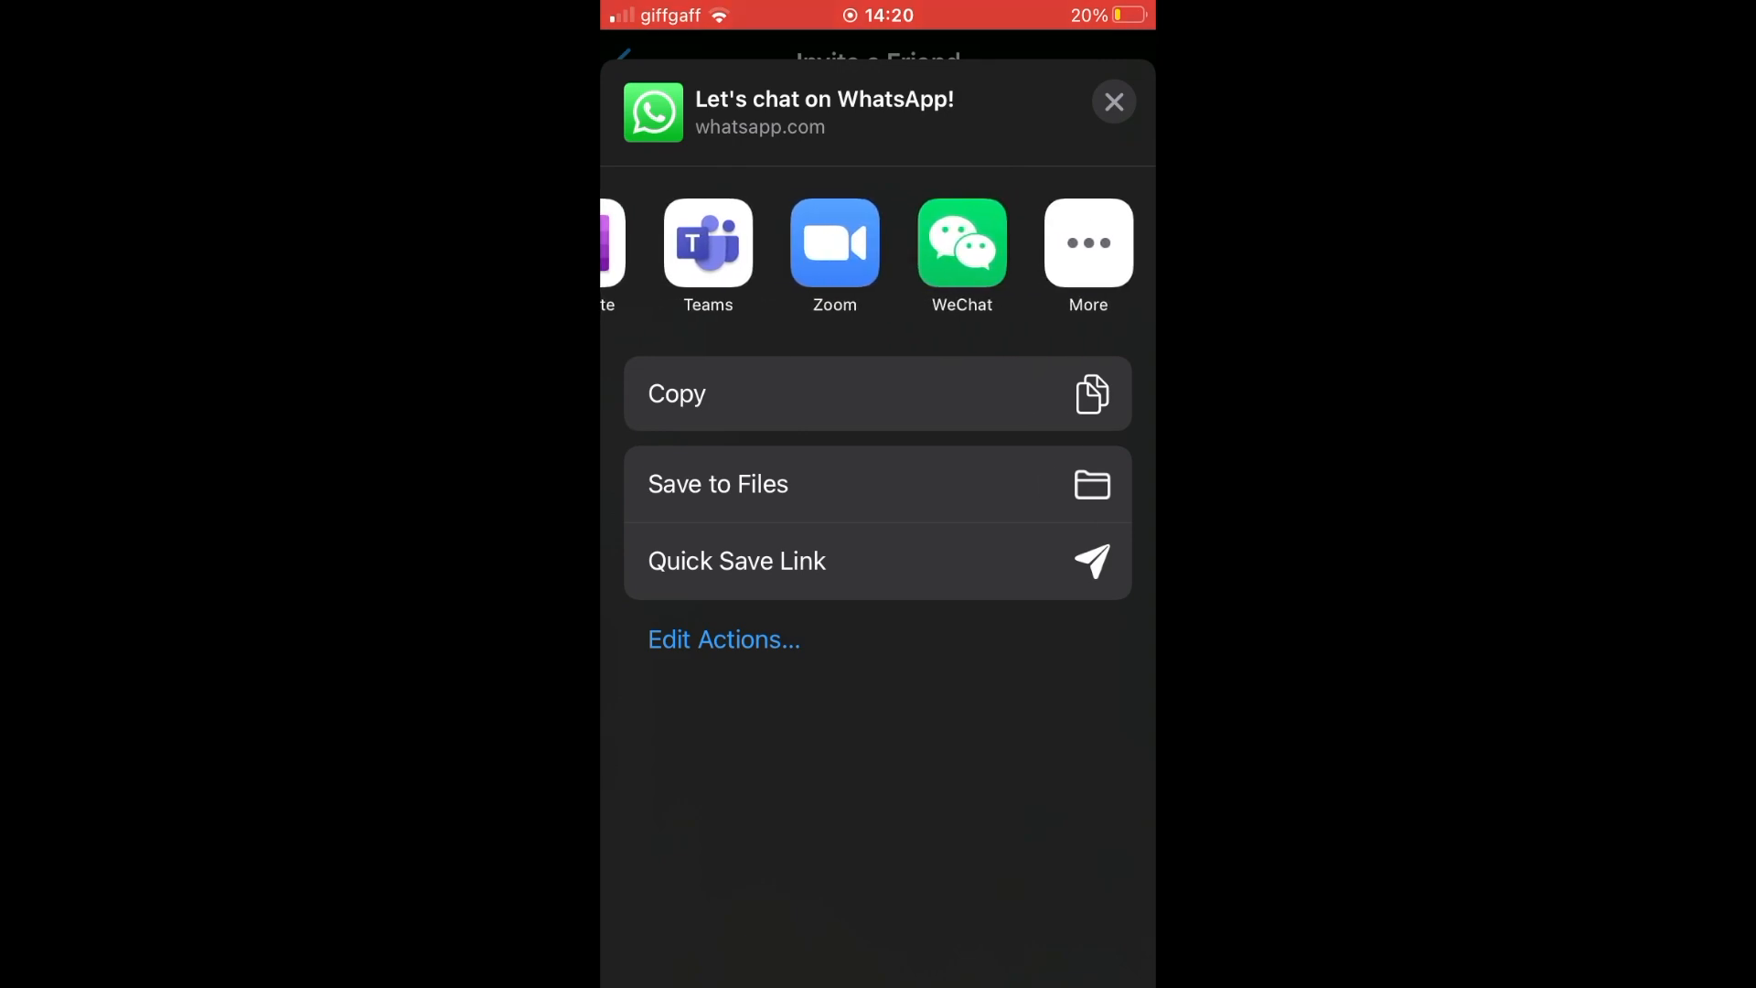
click(1086, 243)
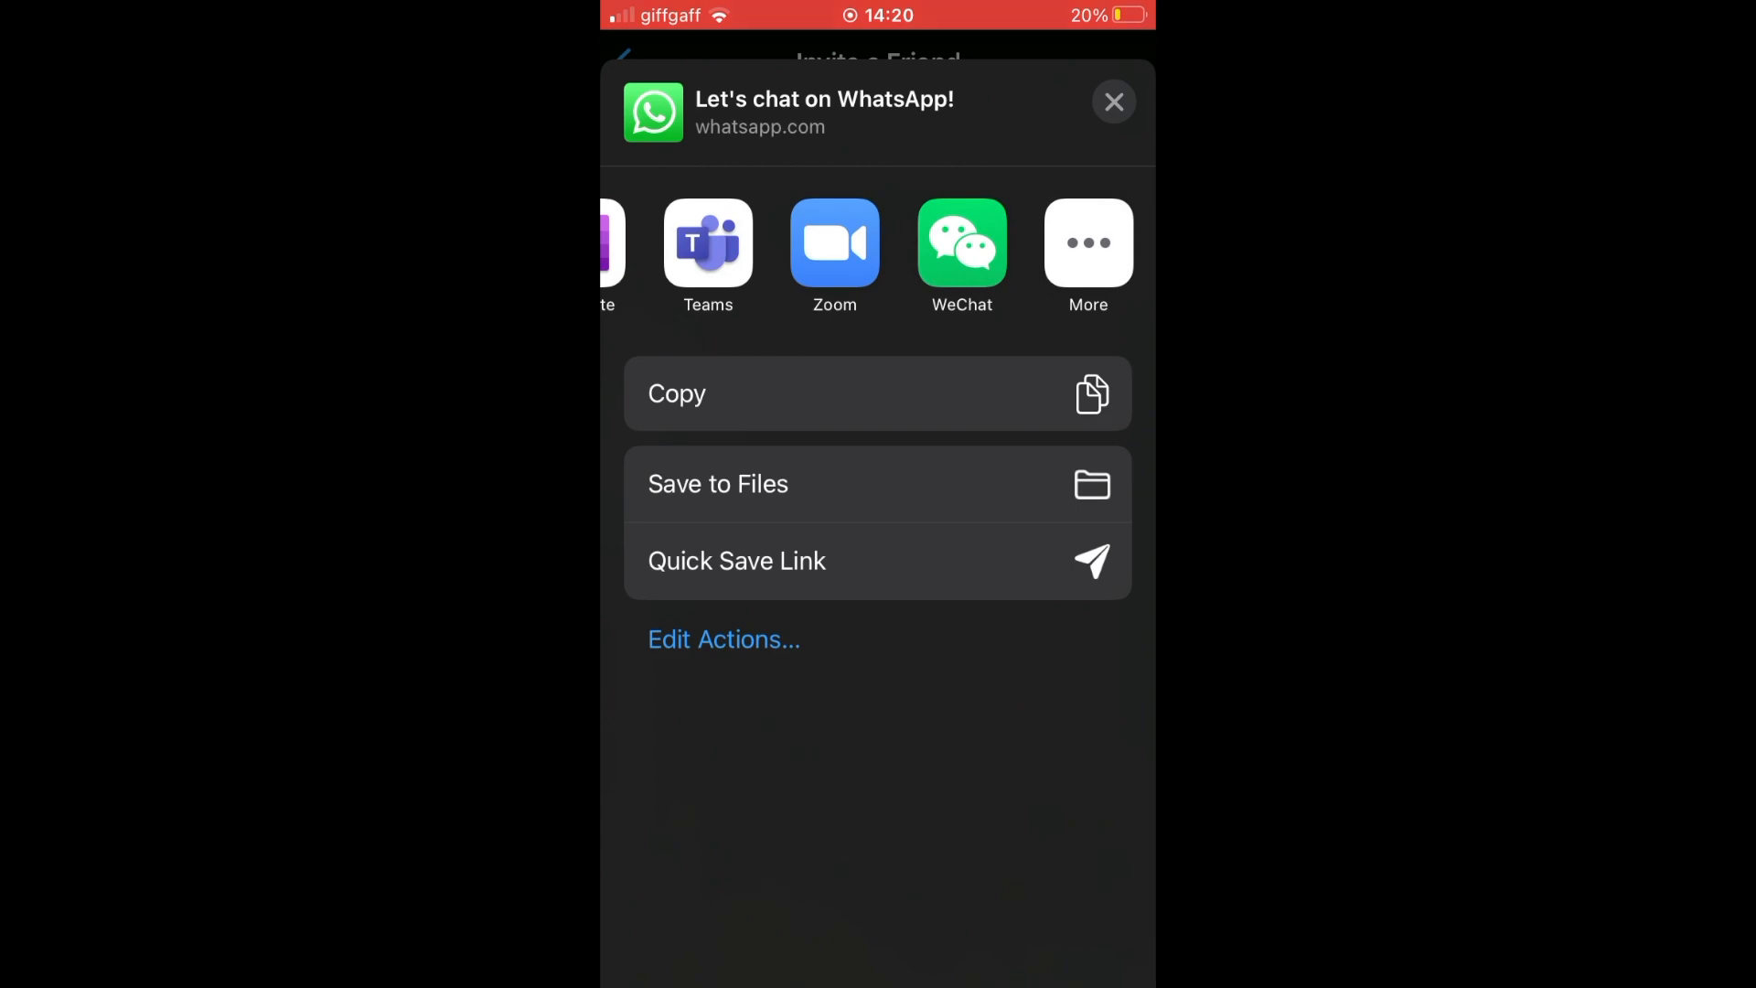
click(1113, 102)
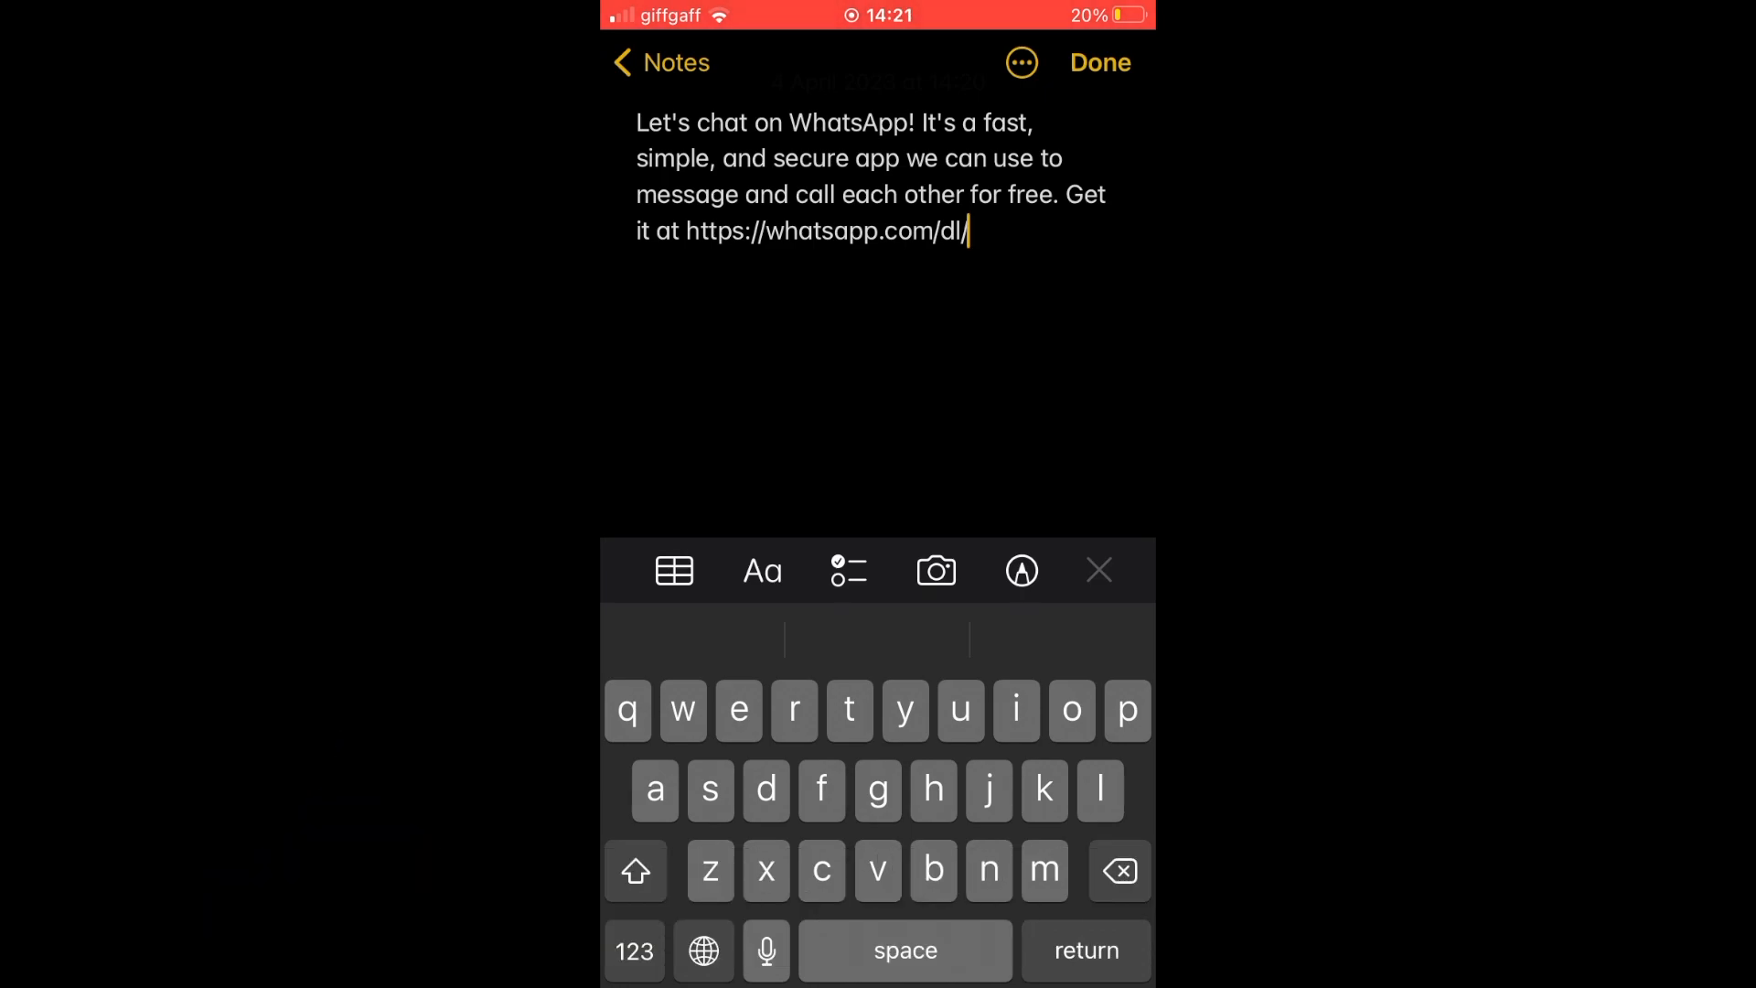
click(1098, 61)
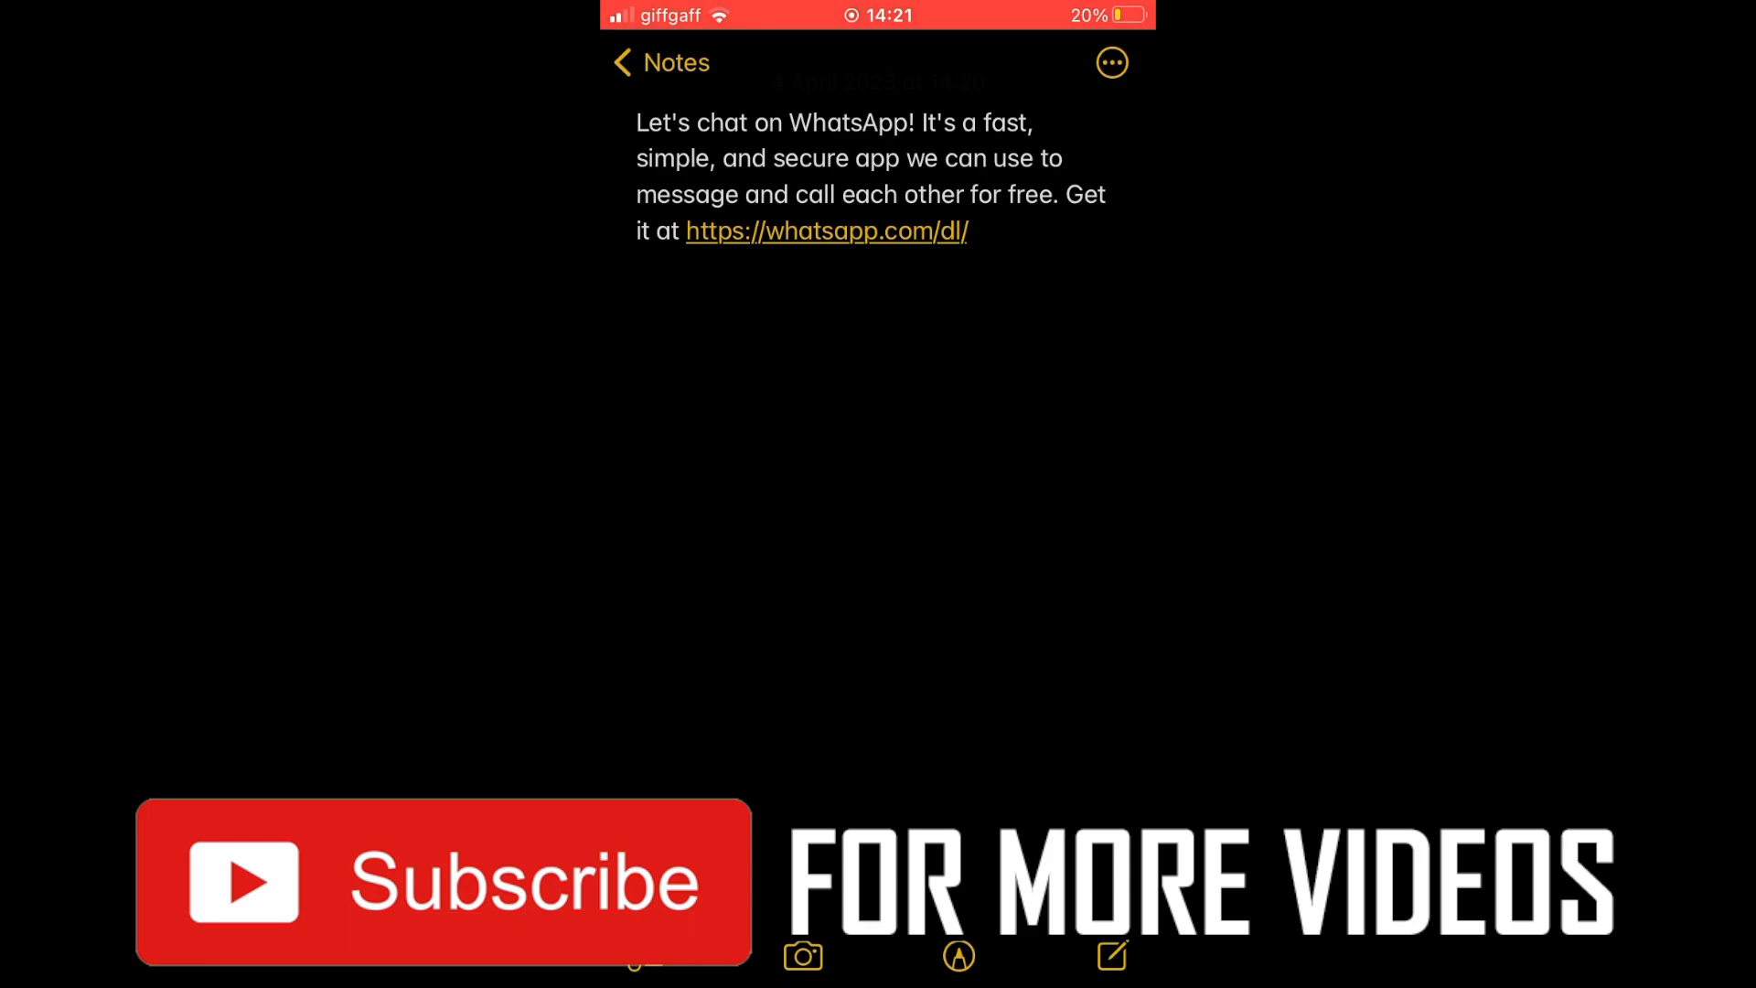